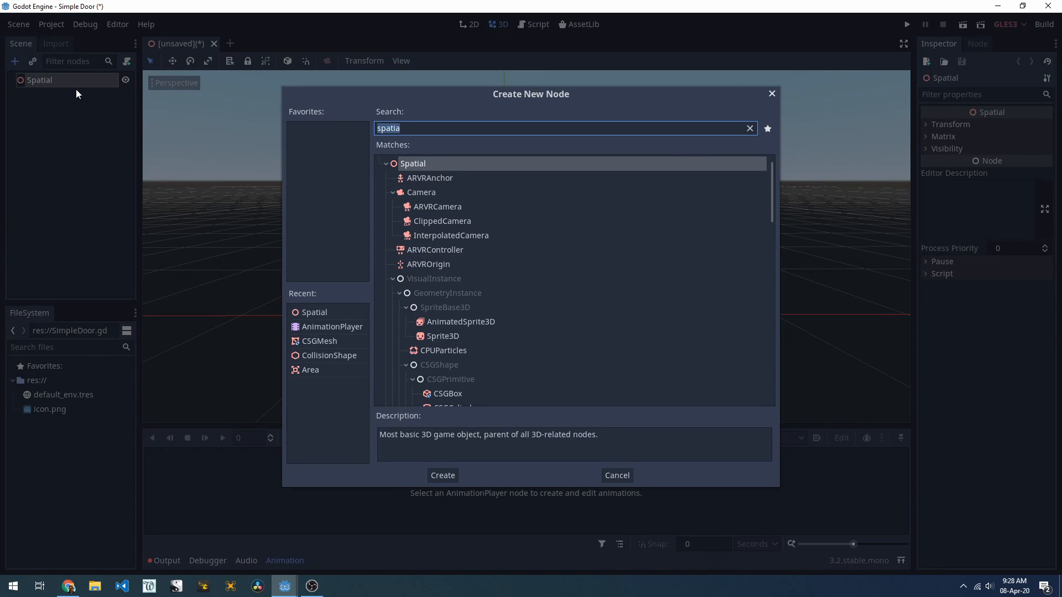
Step: Add a CSGMesh node and a Spatial node to serve as the Door and Hinge
{"action": "type", "text": "csg"}
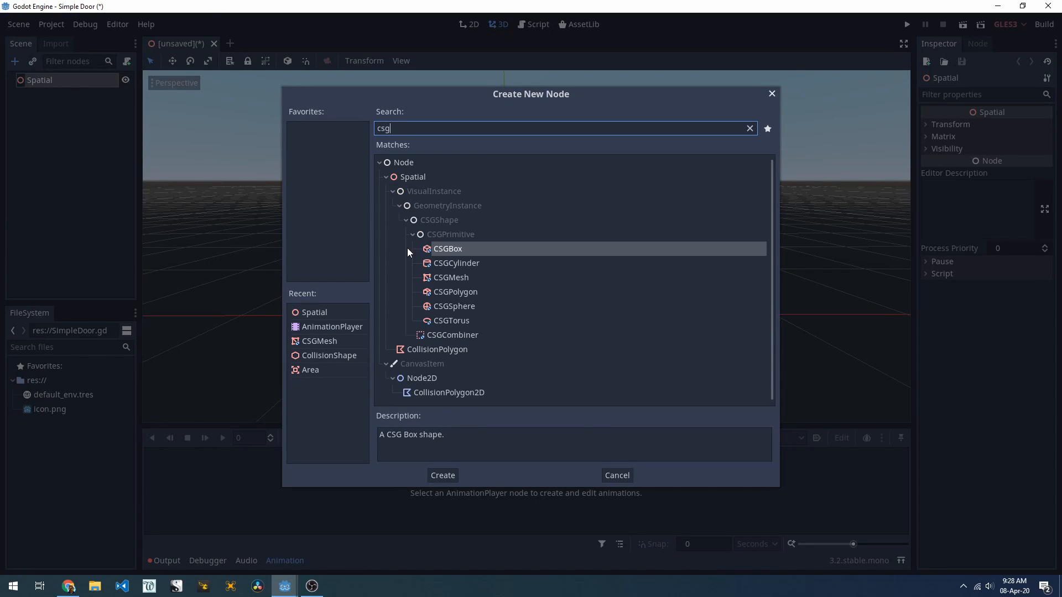
{"action": "left_click", "coordinate": [442, 474]}
{"action": "type", "text": "spatial"}
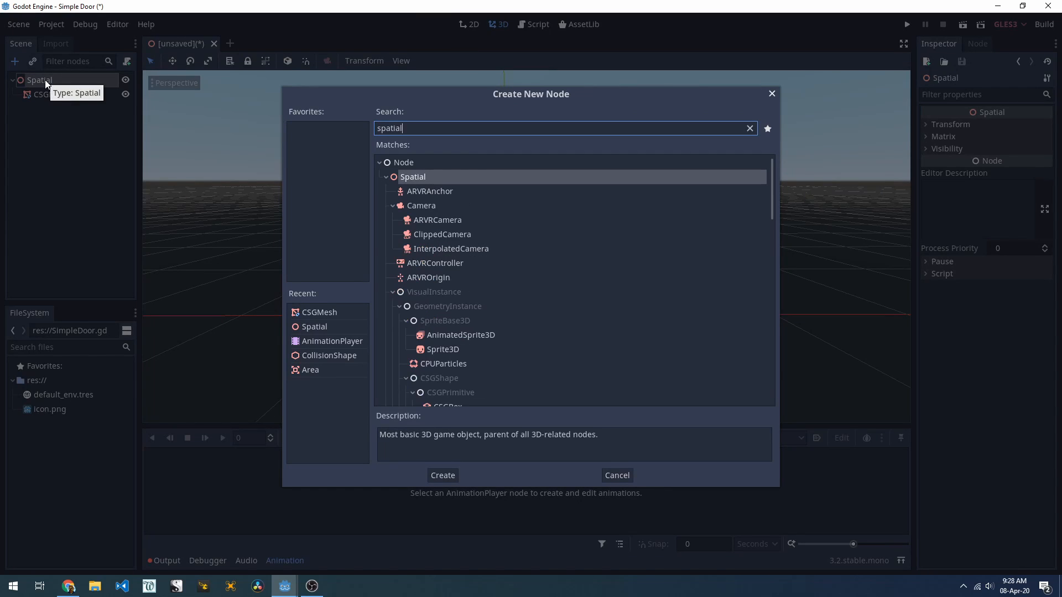
{"action": "left_click", "coordinate": [443, 475]}
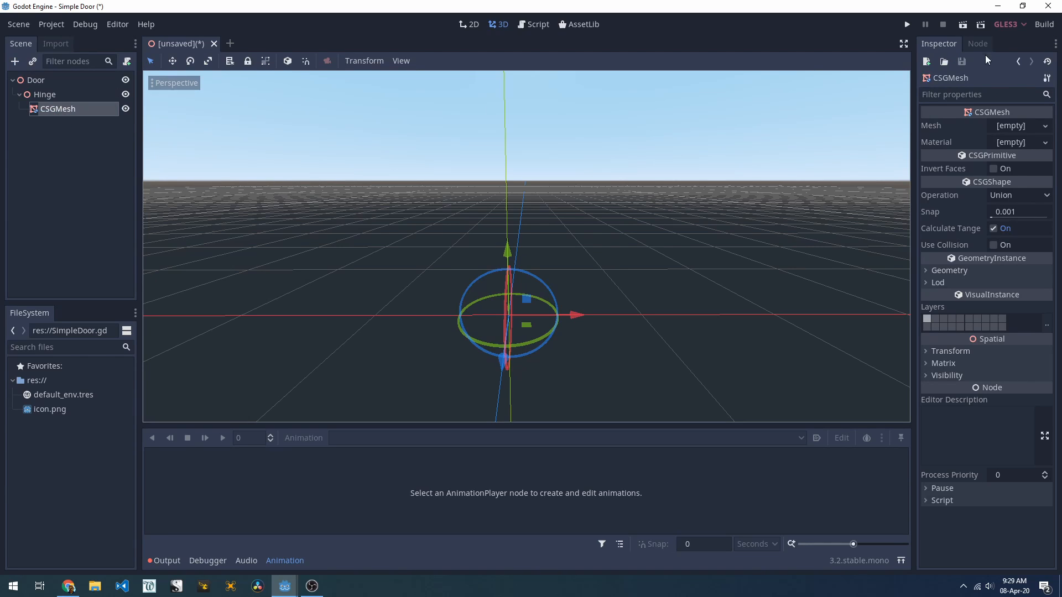
Step: Give the CSGMesh under Hinge a new CubeMesh
{"action": "left_click", "coordinate": [1019, 126]}
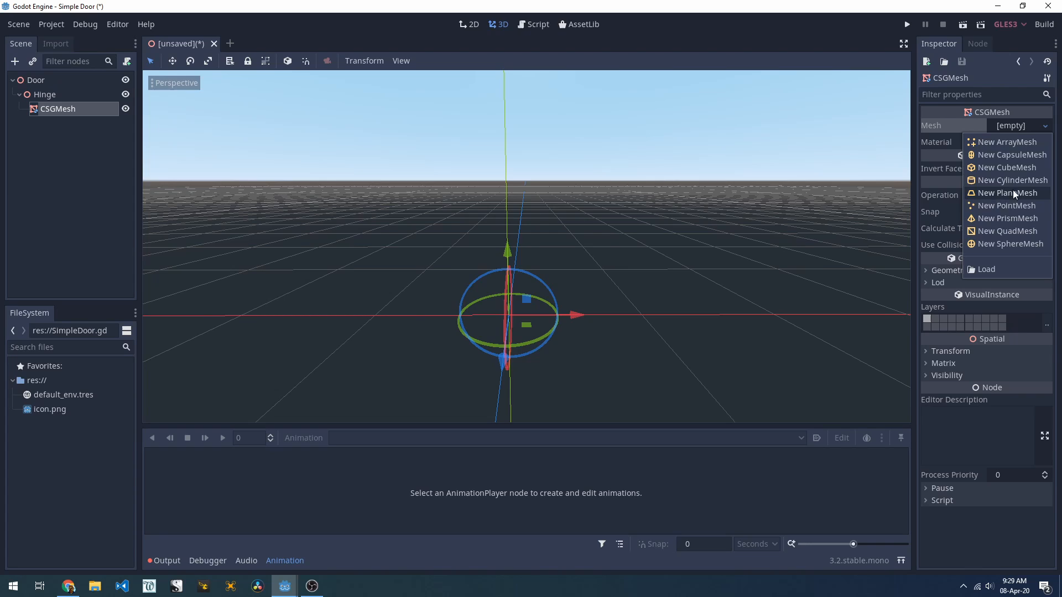
{"action": "left_click", "coordinate": [1009, 167]}
{"action": "type", "text": "a"}
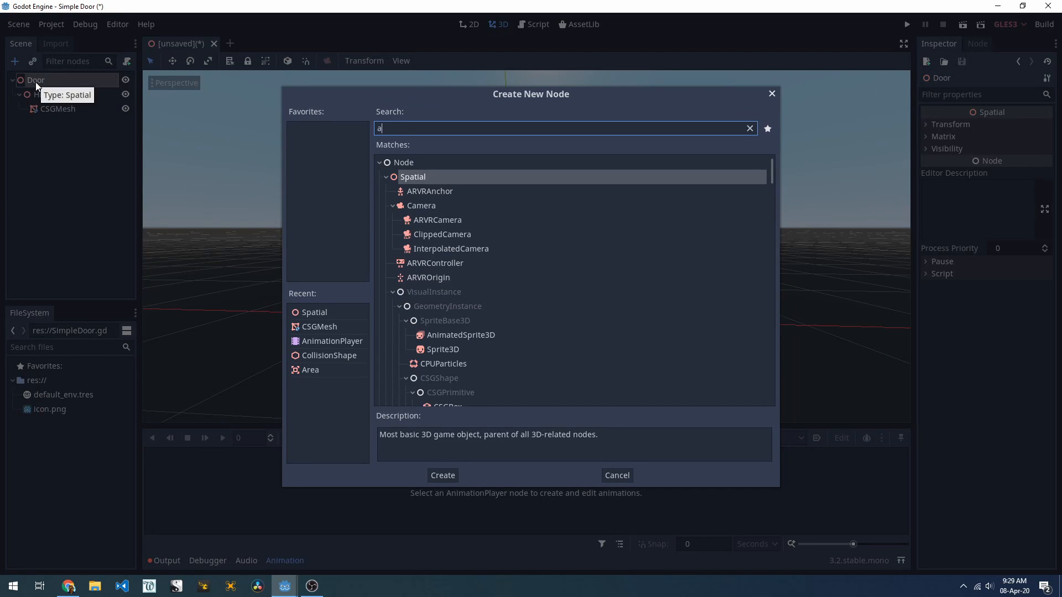
Step: Add an AnimationPlayer under Door and create a new animation named Open
{"action": "left_click", "coordinate": [443, 474]}
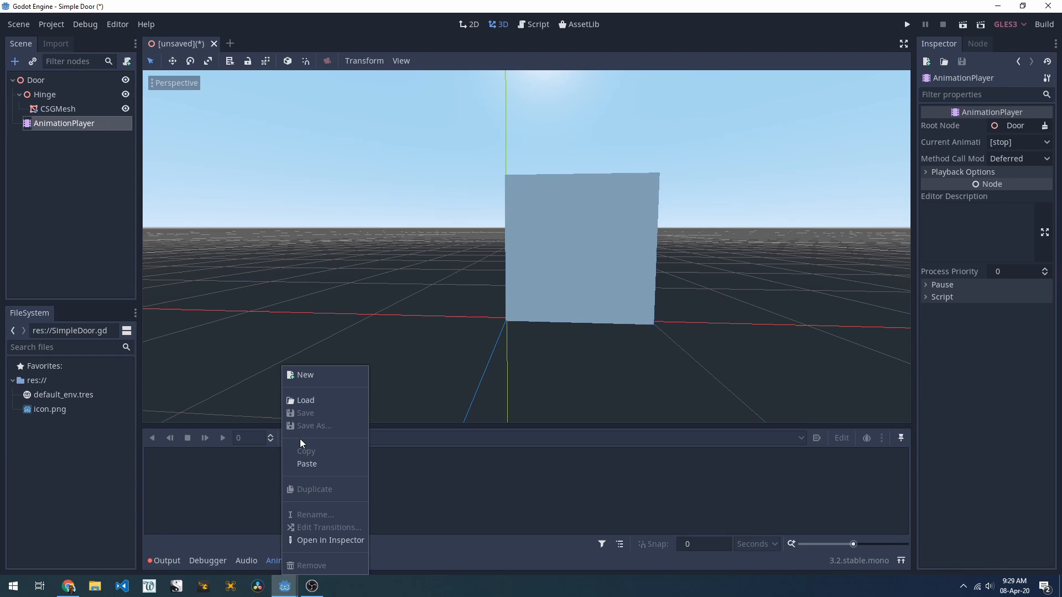
{"action": "left_click", "coordinate": [304, 375]}
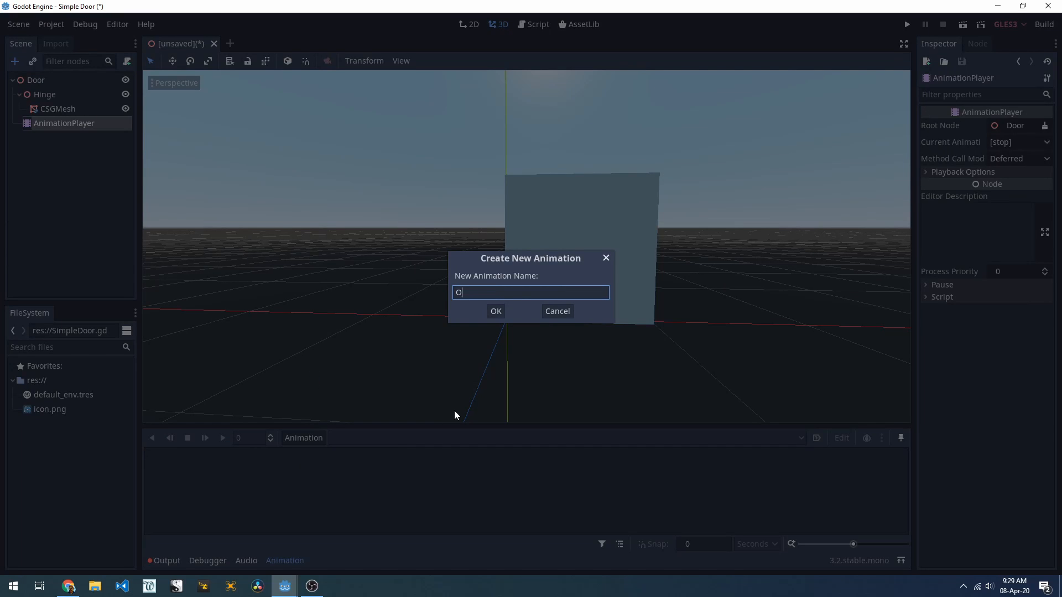
{"action": "left_click", "coordinate": [496, 311]}
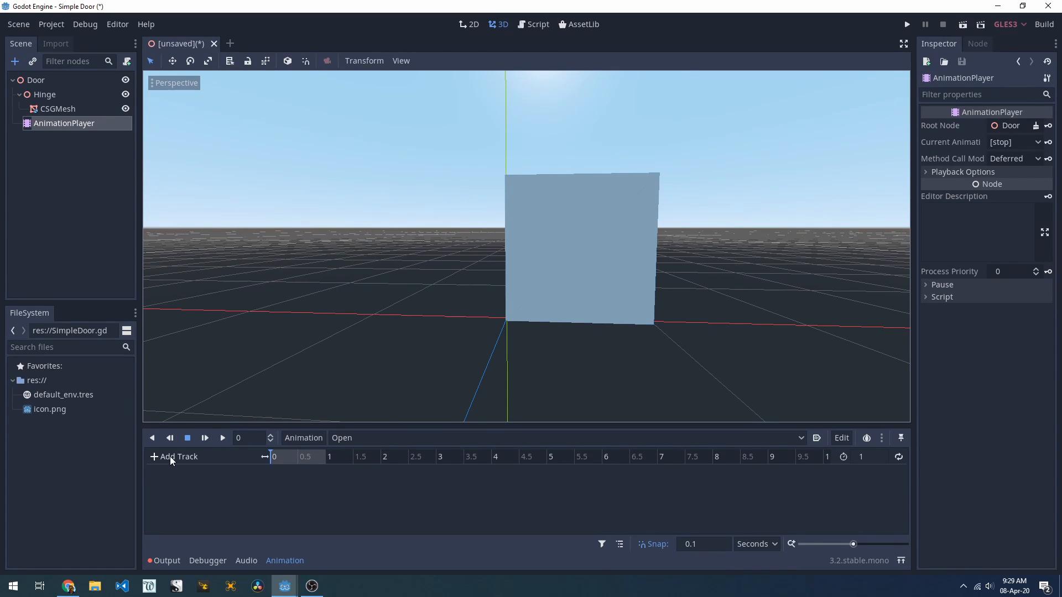
Step: Select Hinge and create a Rotation Degrees track with its first key in the Open animation
{"action": "left_click", "coordinate": [177, 456]}
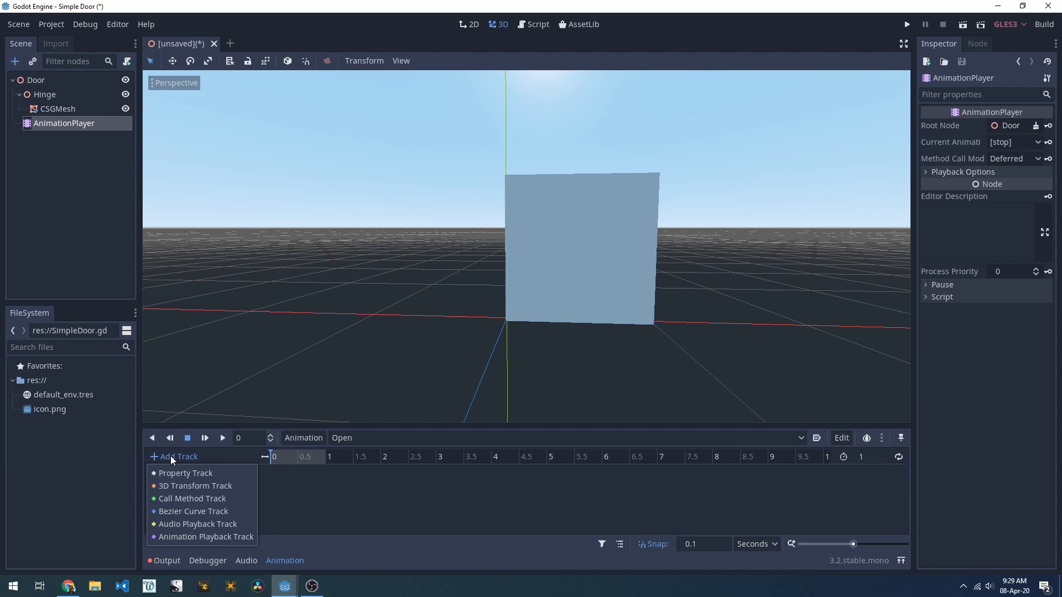
{"action": "left_click", "coordinate": [59, 108]}
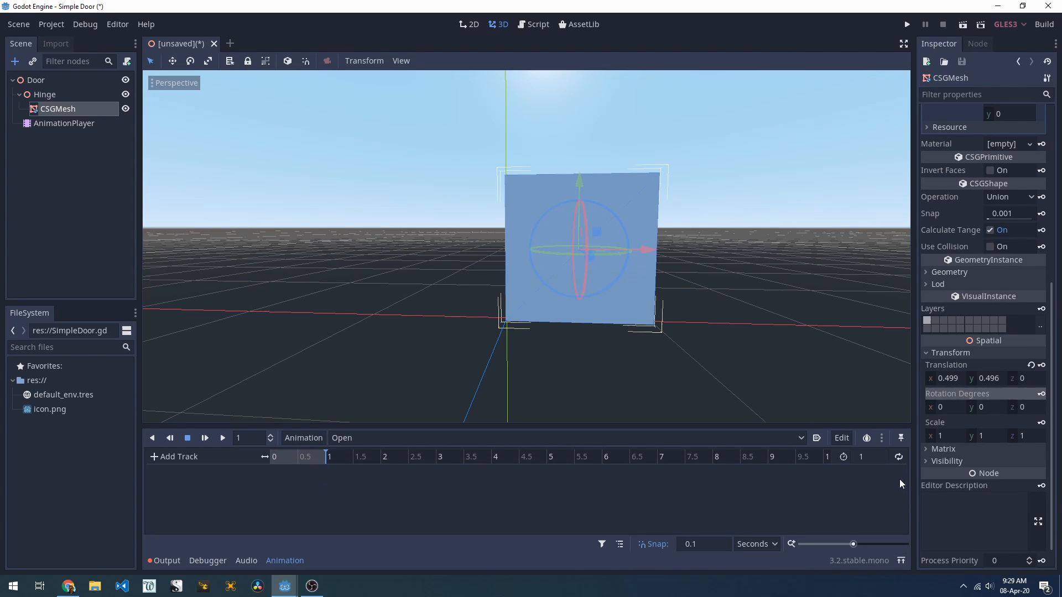
{"action": "left_click", "coordinate": [45, 94]}
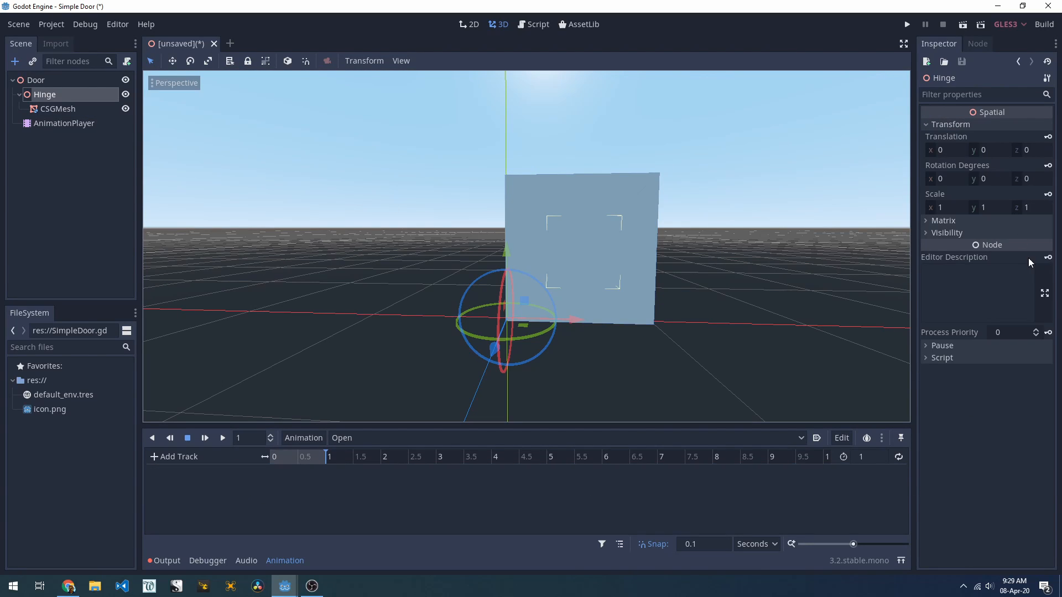
{"action": "left_click", "coordinate": [1048, 164]}
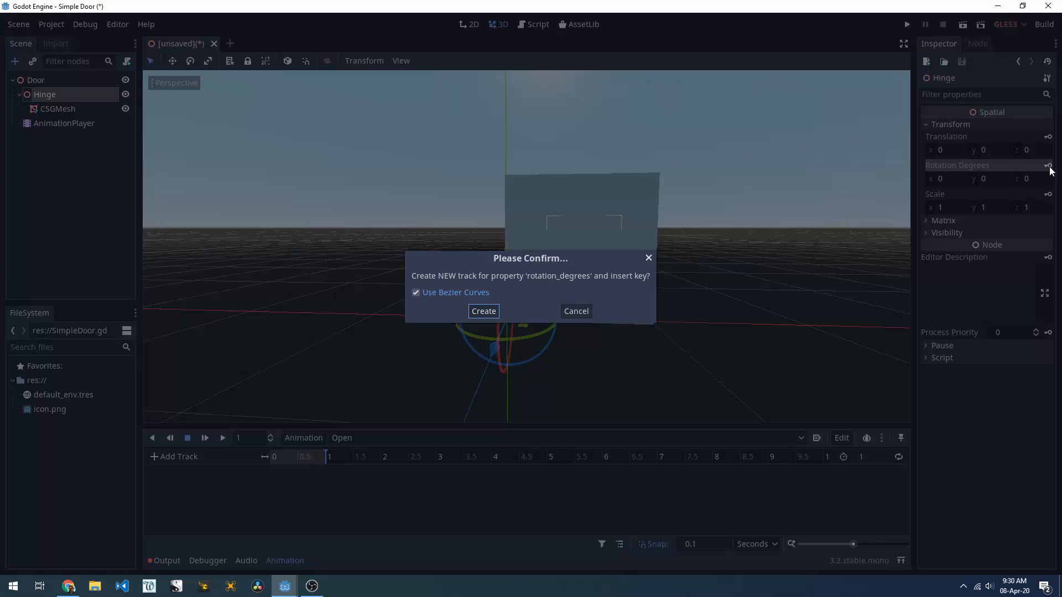
{"action": "left_click", "coordinate": [484, 311]}
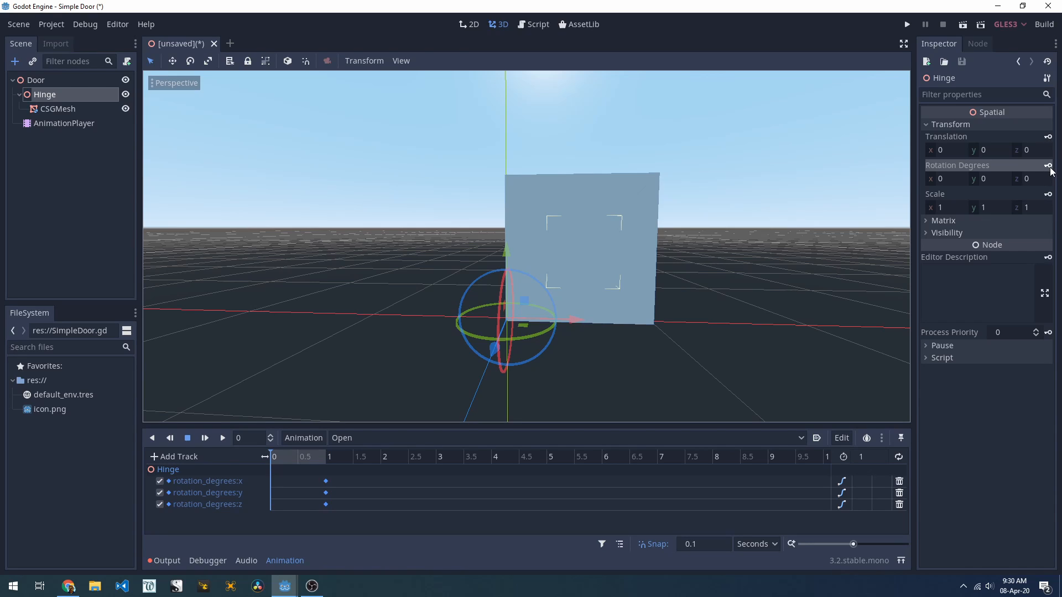
Step: Key rotation Y to 90 at one second and delete the X and Z rotation tracks
{"action": "left_click", "coordinate": [322, 457]}
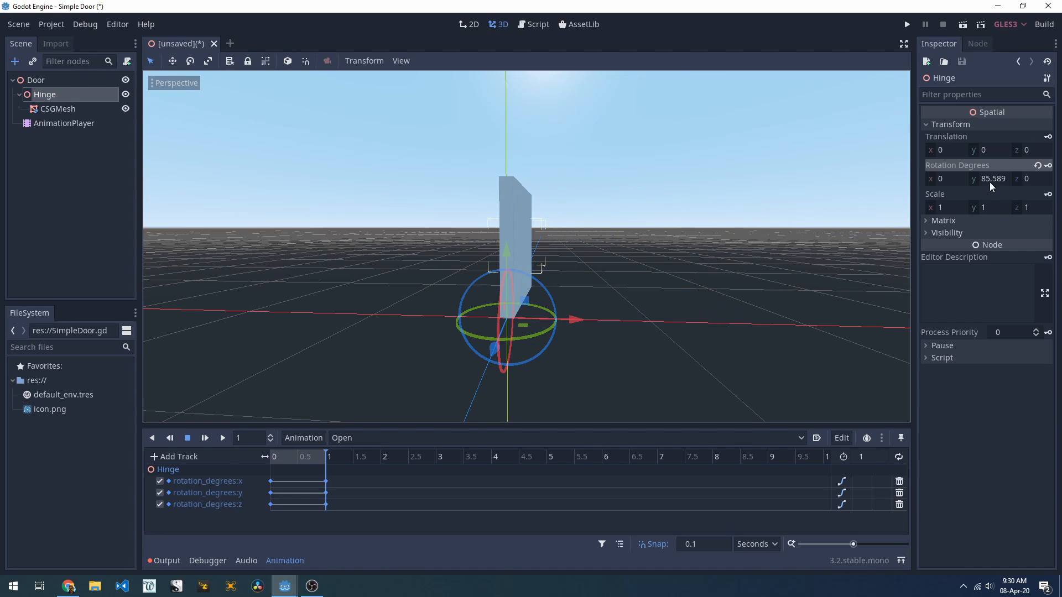
{"action": "type", "text": "90"}
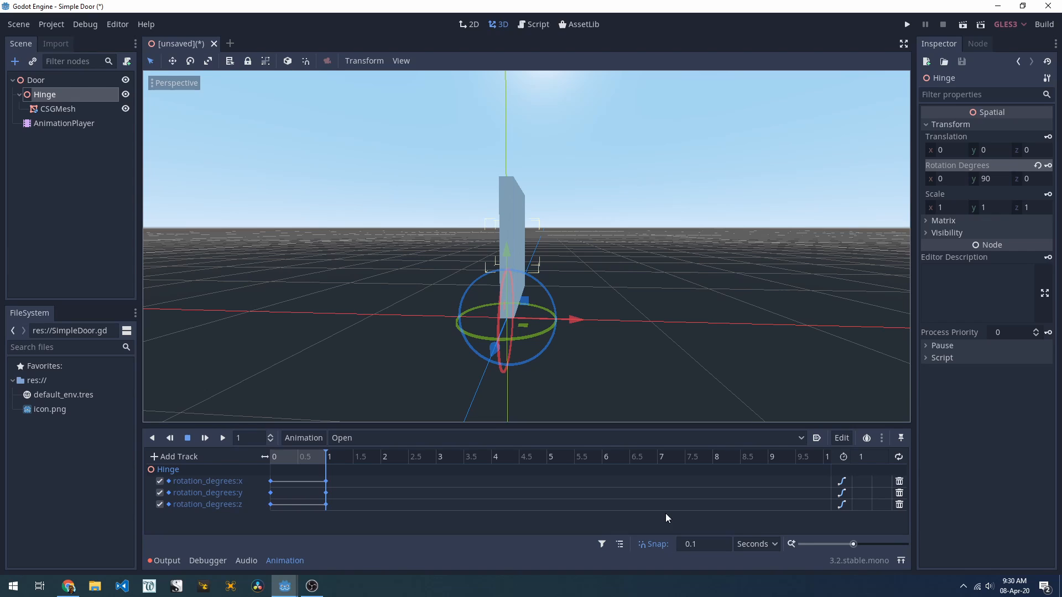
{"action": "left_click", "coordinate": [899, 482]}
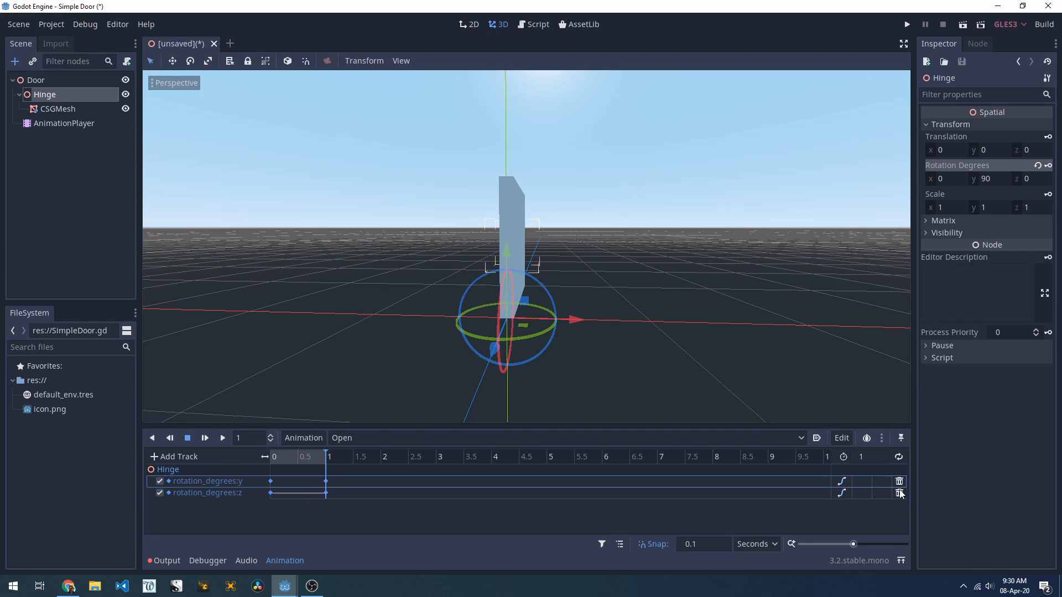
{"action": "left_click", "coordinate": [899, 493]}
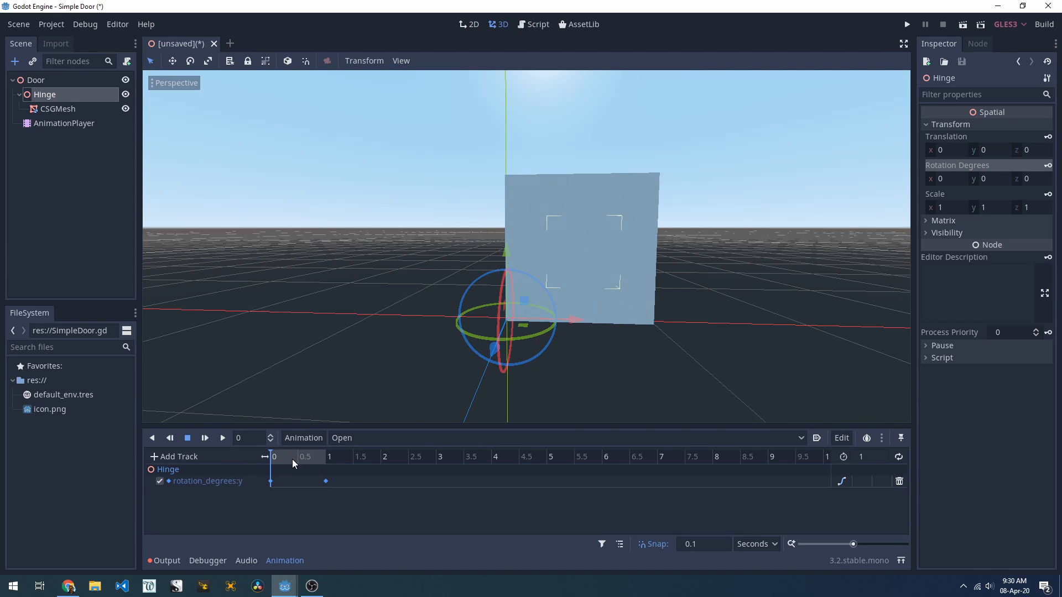
{"action": "left_click", "coordinate": [35, 80]}
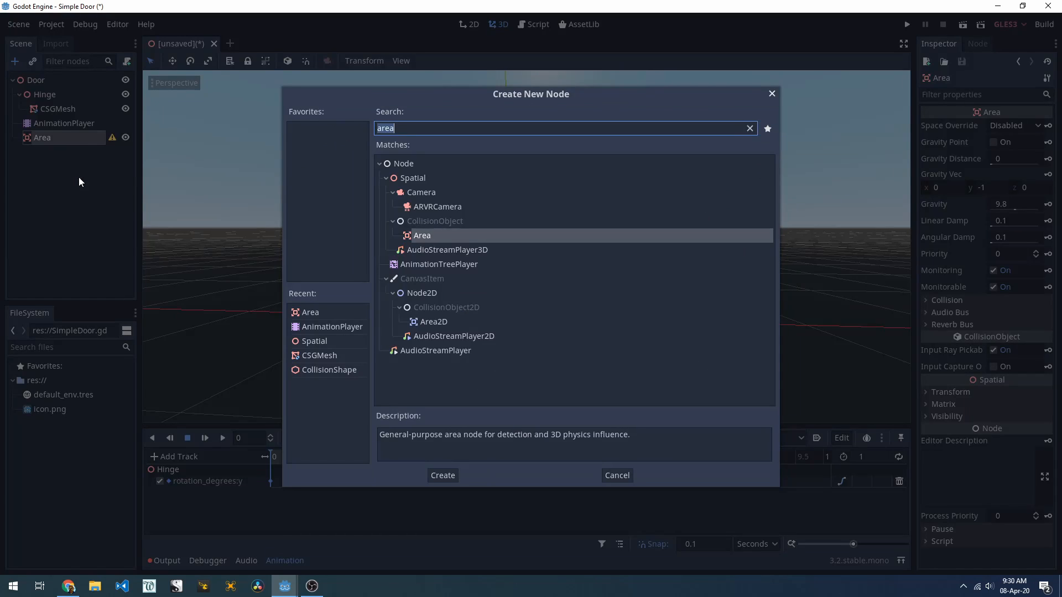
Step: Add an Area under Door and assign its CollisionShape a BoxShape
{"action": "left_click", "coordinate": [442, 475]}
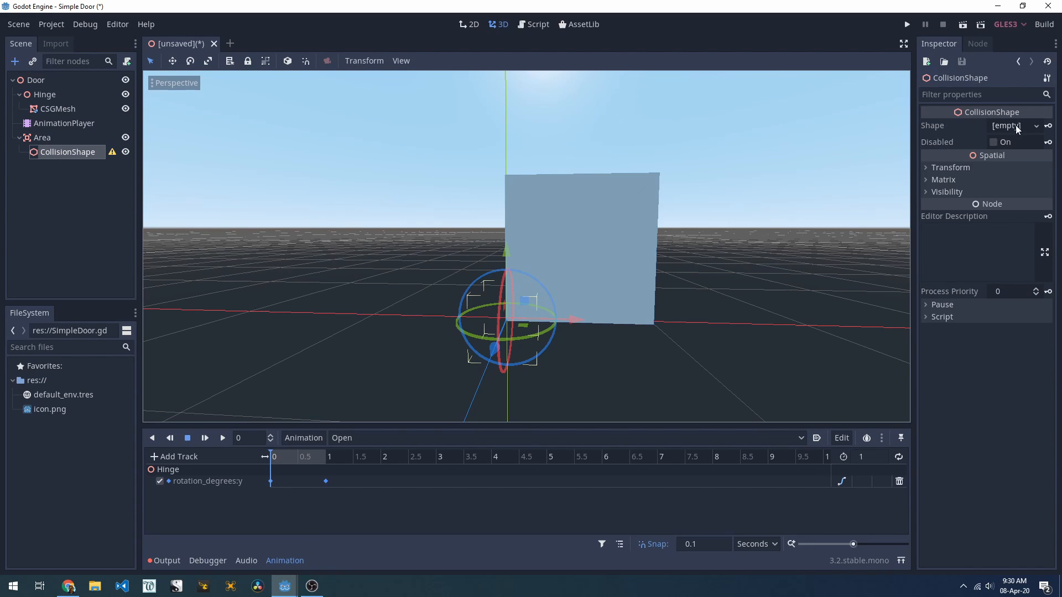
{"action": "left_click", "coordinate": [1013, 126]}
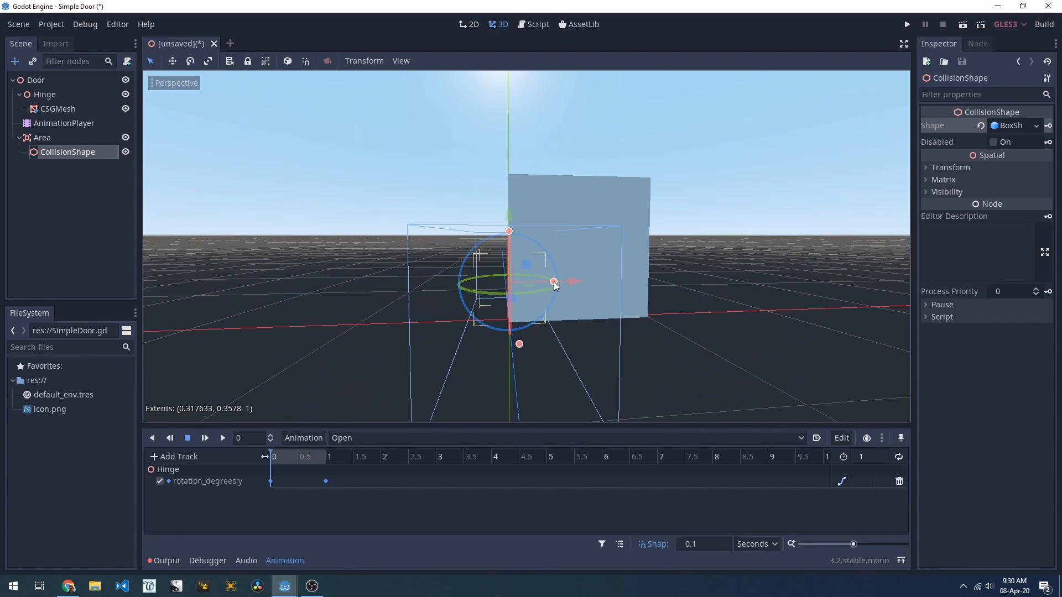
Step: Move and resize the collision box so it covers the door panel
{"action": "left_click_drag", "start_coordinate": [555, 281], "coordinate": [640, 279]}
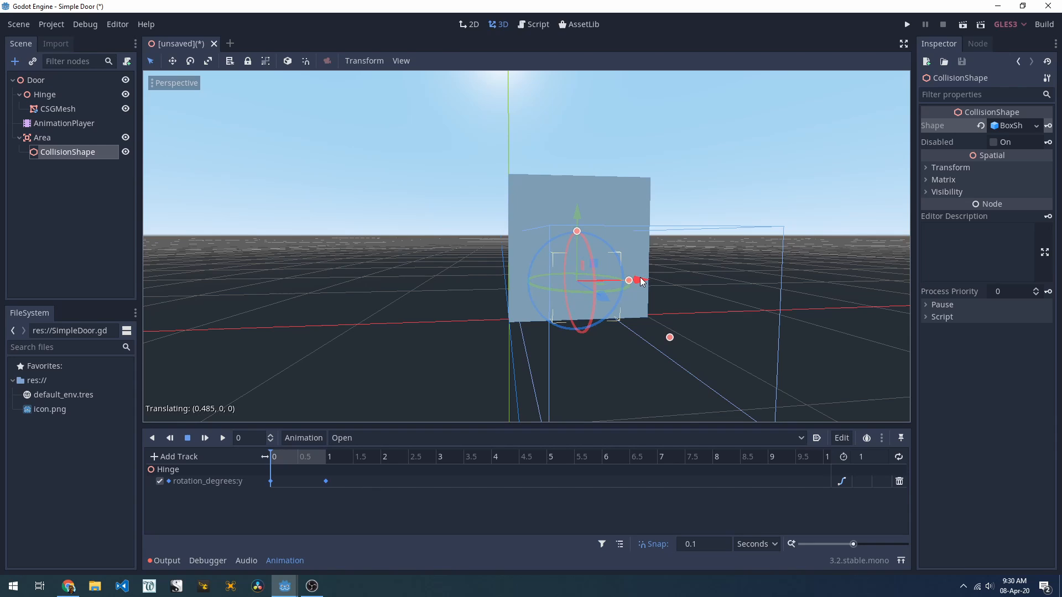
{"action": "left_click_drag", "start_coordinate": [630, 280], "coordinate": [637, 282]}
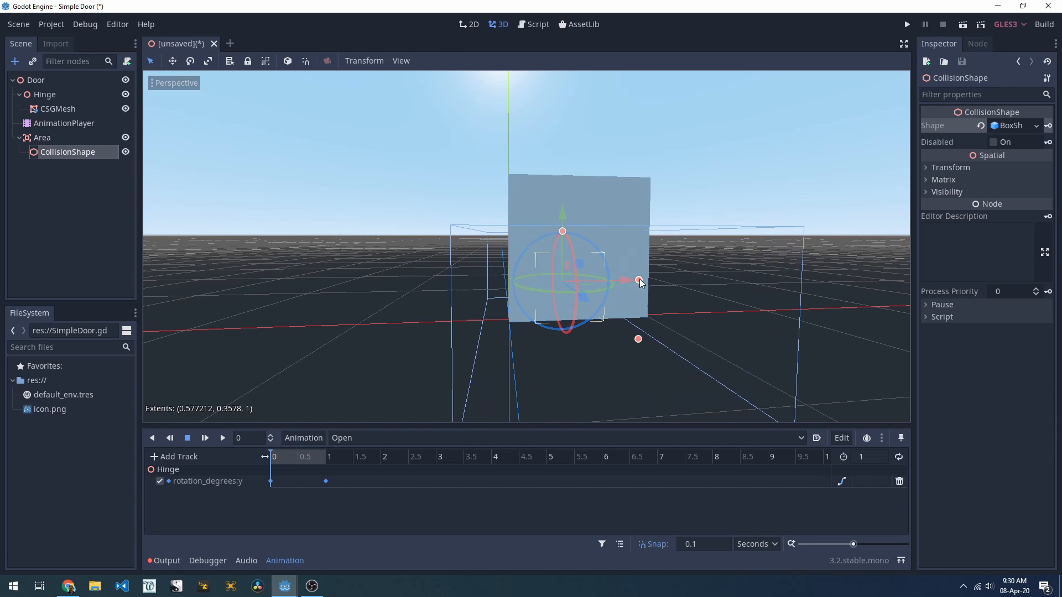
{"action": "left_click_drag", "start_coordinate": [641, 282], "coordinate": [654, 323]}
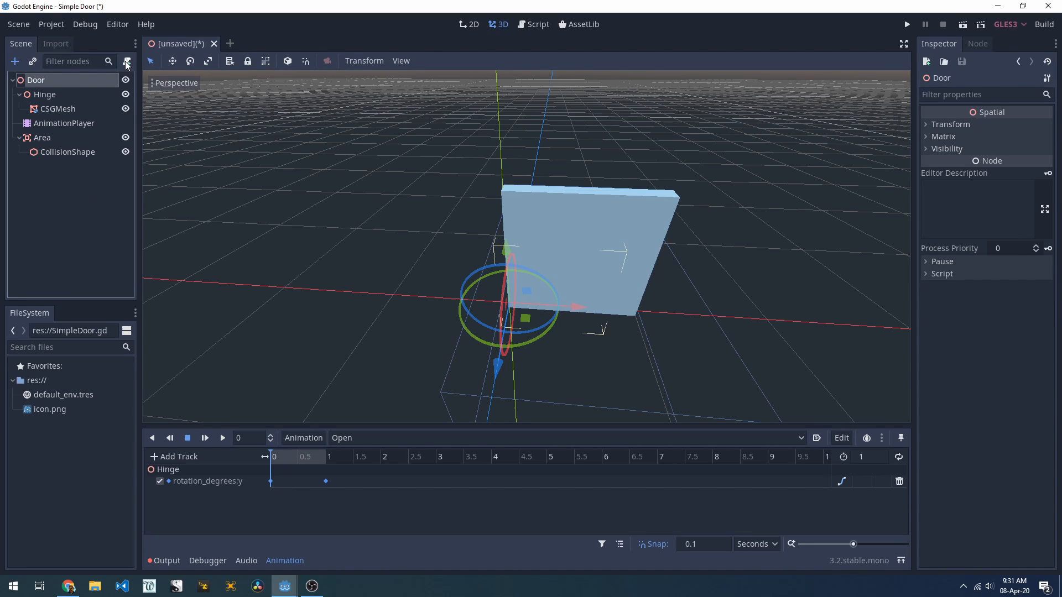
Step: Attach a new res://DoorScript.gd script to Door and save the scene as Door.tscn
{"action": "left_click", "coordinate": [126, 62]}
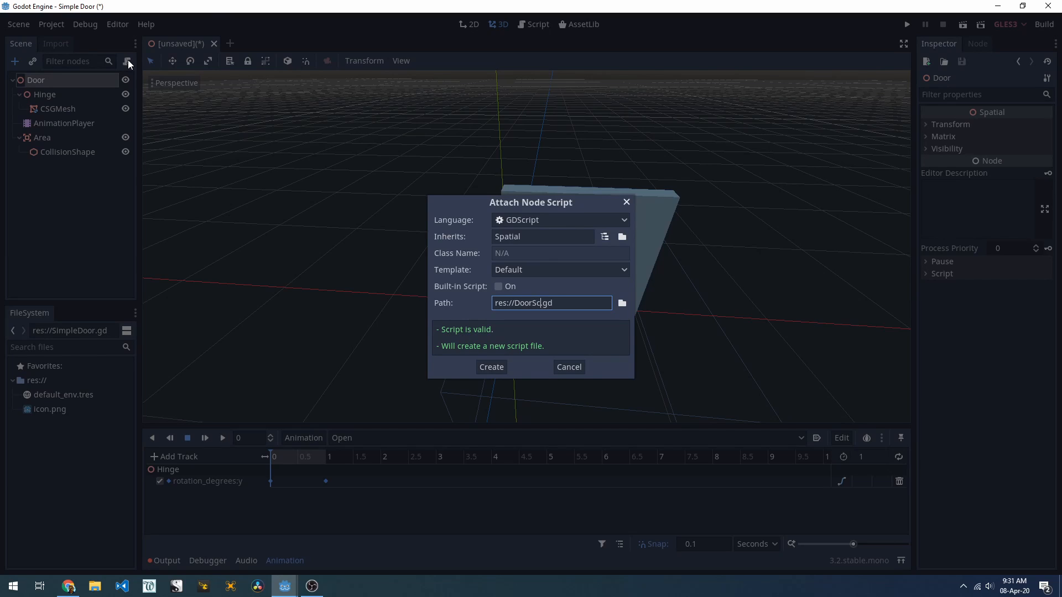
{"action": "left_click", "coordinate": [491, 367]}
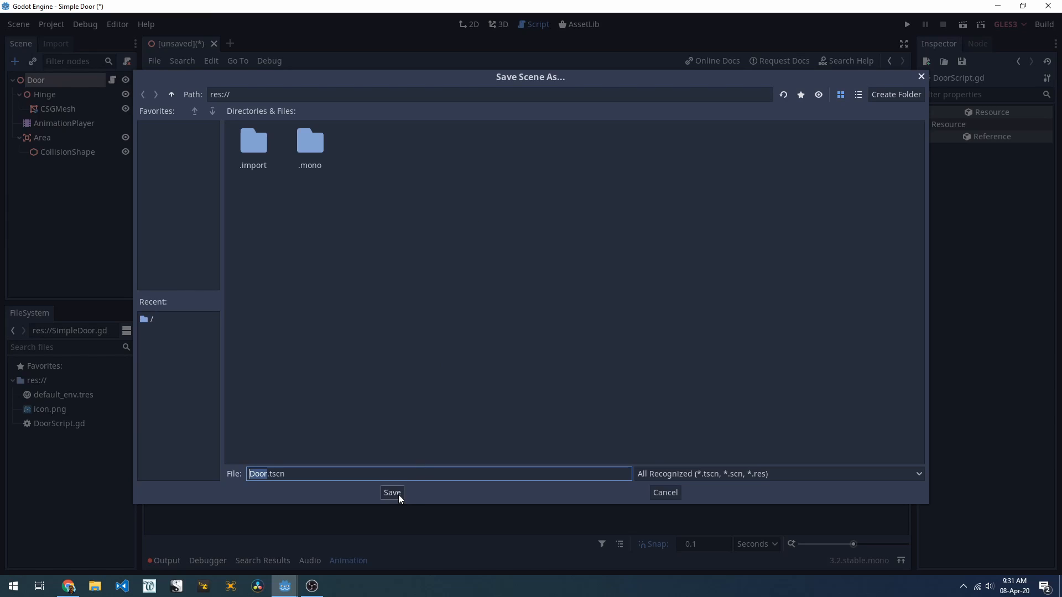
{"action": "left_click", "coordinate": [391, 493]}
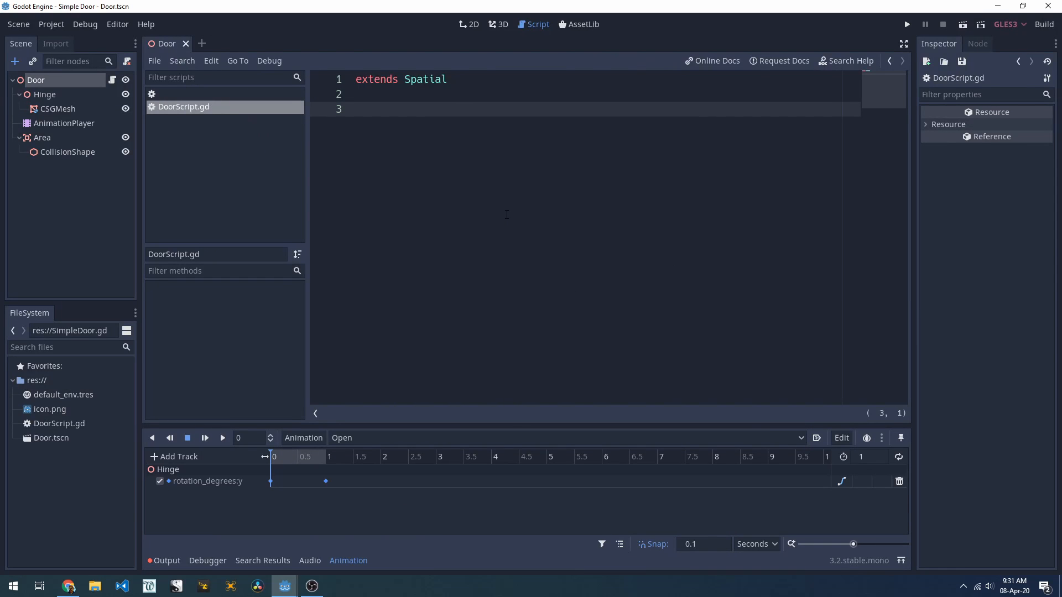
{"action": "left_click", "coordinate": [42, 137]}
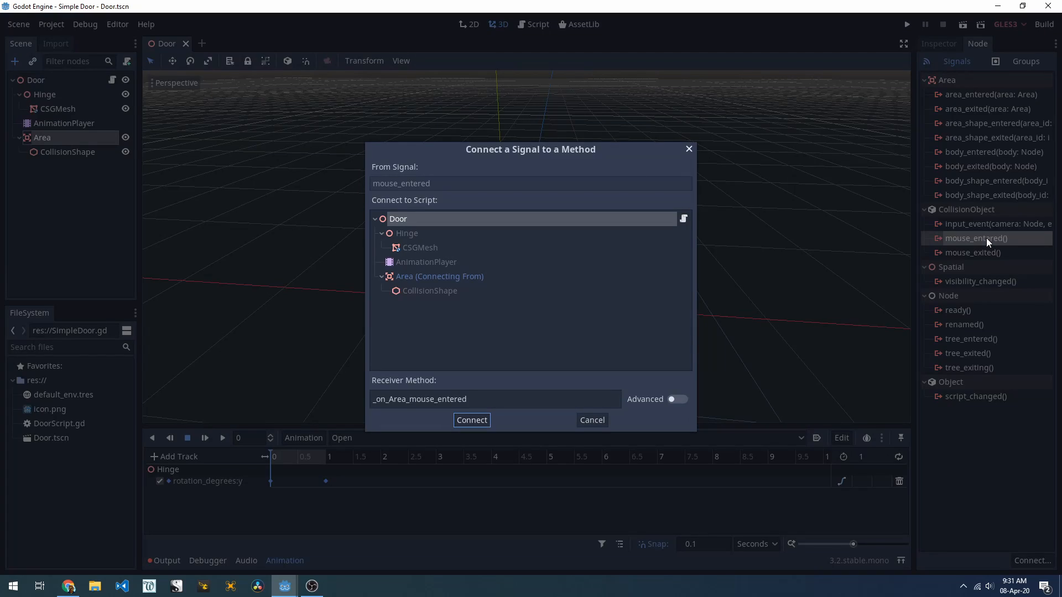
Step: Connect Area's mouse_entered to Door and have its handler call $AnimationPlayer.play("Open")
{"action": "left_click", "coordinate": [472, 421]}
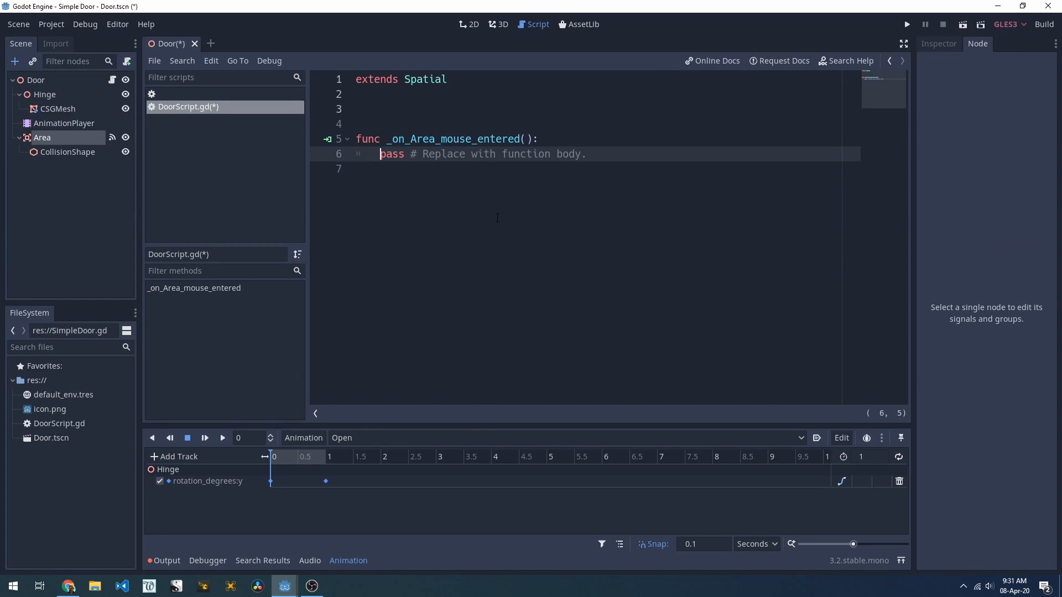
{"action": "left_click_drag", "start_coordinate": [381, 154], "coordinate": [586, 154]}
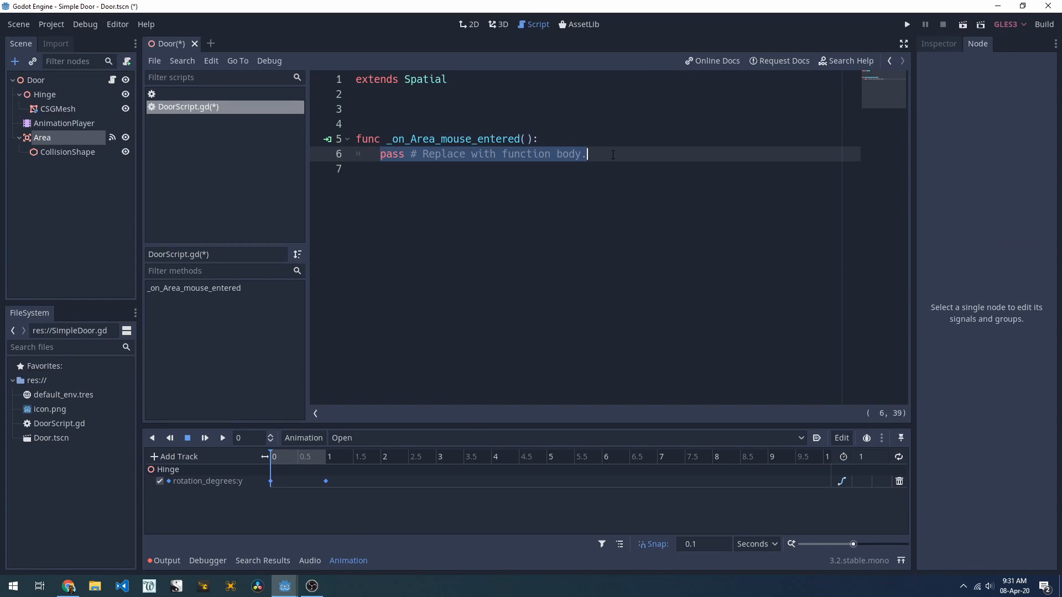
{"action": "type", "text": "$AnimationPlayer.play("}
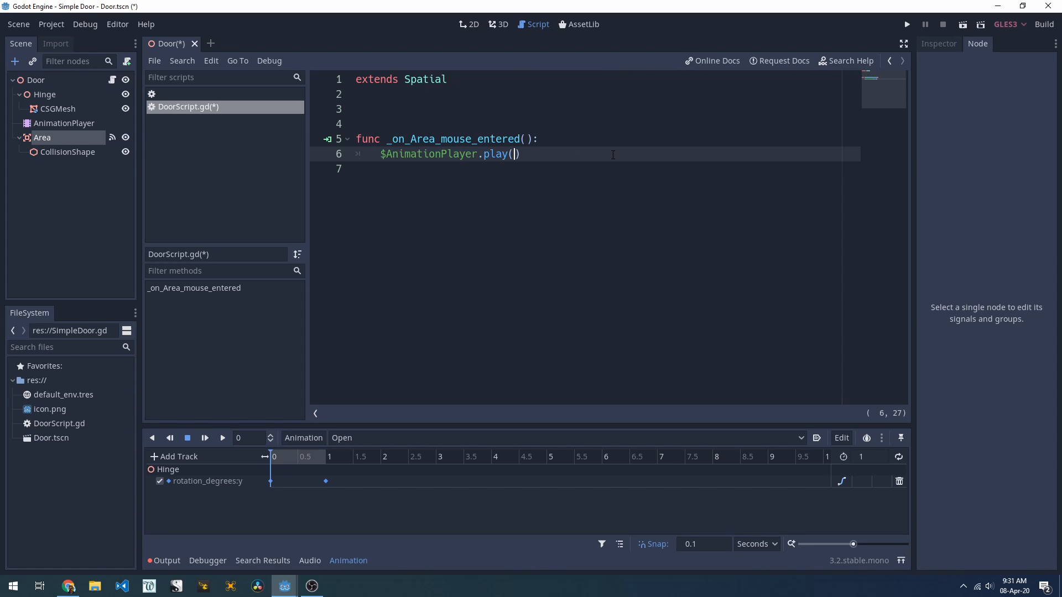
{"action": "type", "text": "\"Open\""}
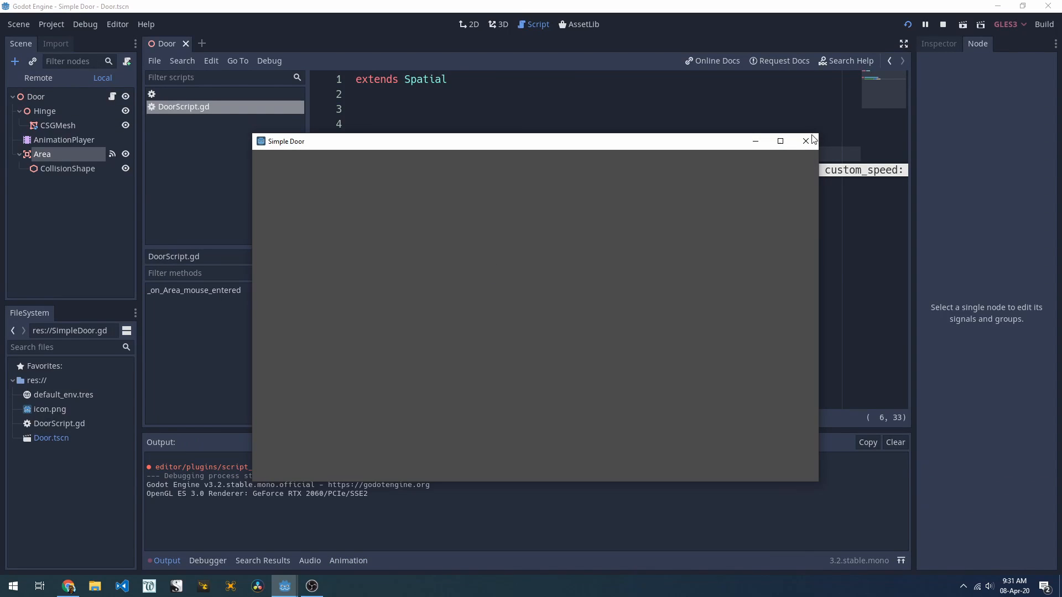
Step: Add a previewed Camera with Rotation Degrees X set to -45 toward the door
{"action": "left_click", "coordinate": [804, 140]}
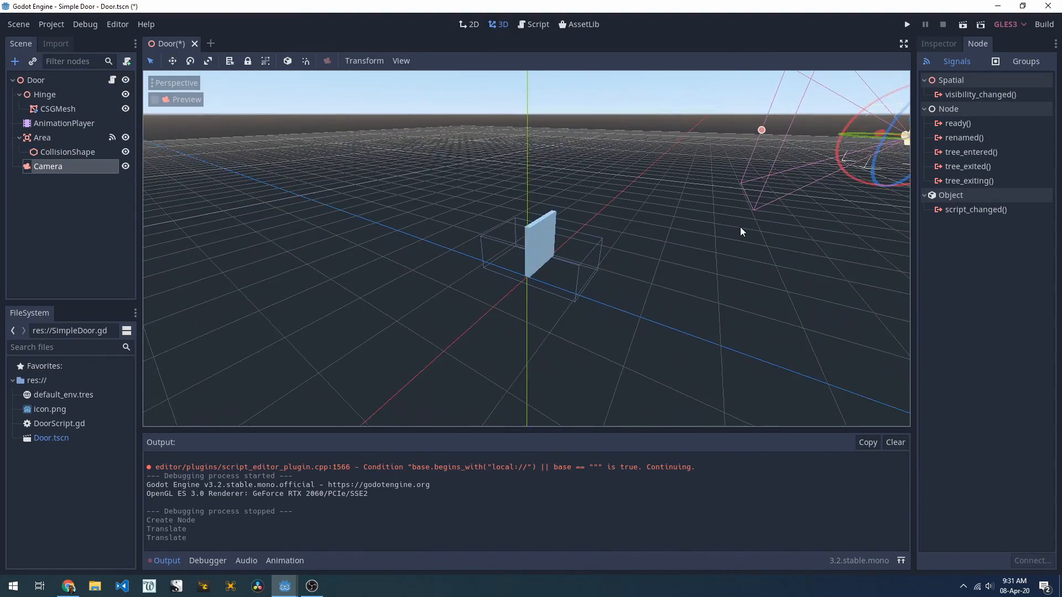
{"action": "left_click", "coordinate": [162, 100]}
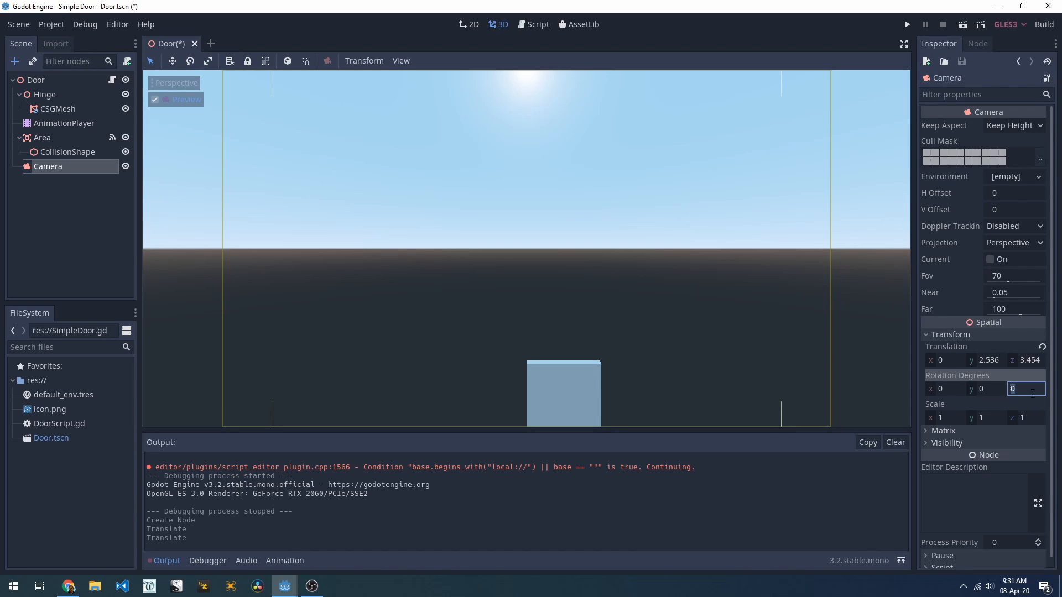
{"action": "type", "text": "-45"}
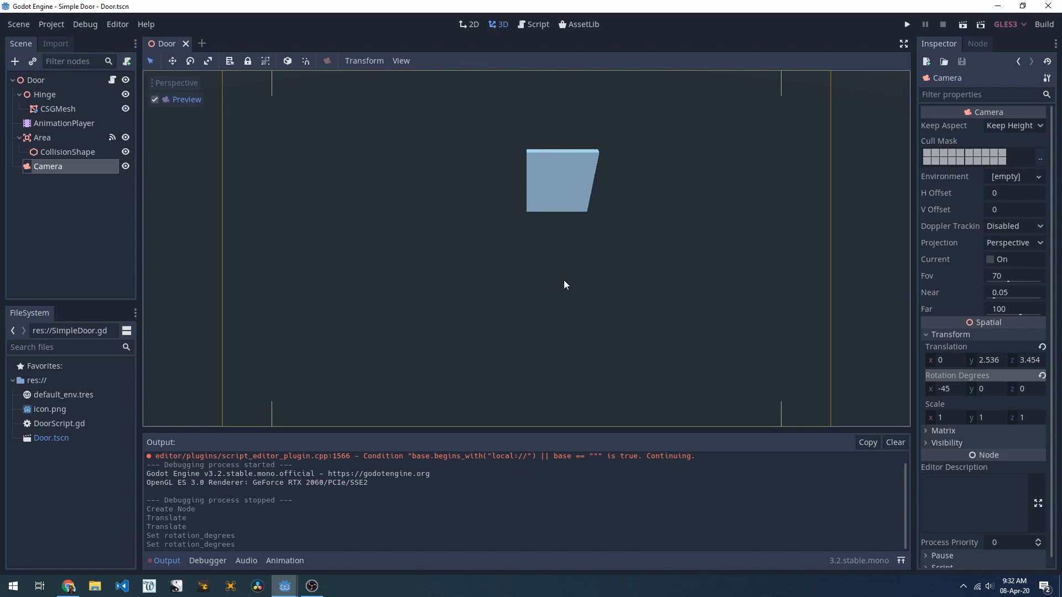
Step: Run the scene to test the door view, then close the game window
{"action": "left_click", "coordinate": [906, 24]}
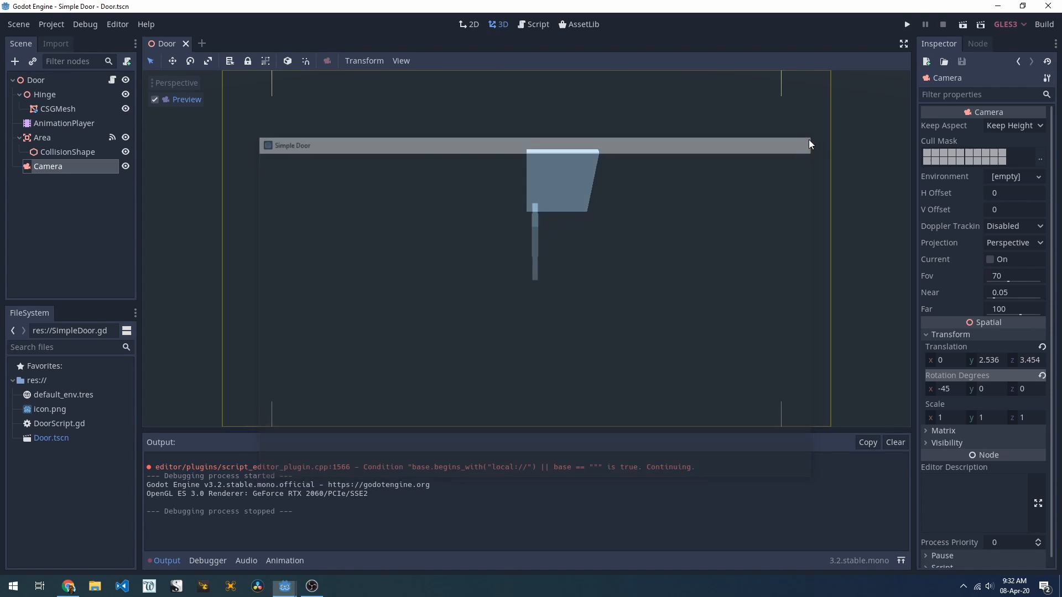
{"action": "left_click", "coordinate": [155, 100]}
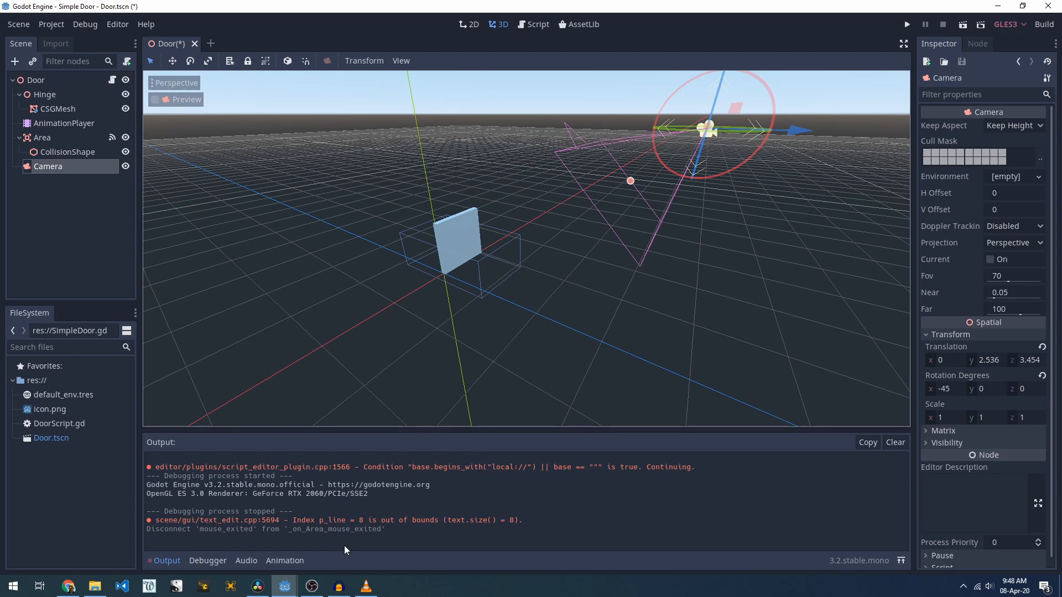
{"action": "mouse_move", "coordinate": [359, 520]}
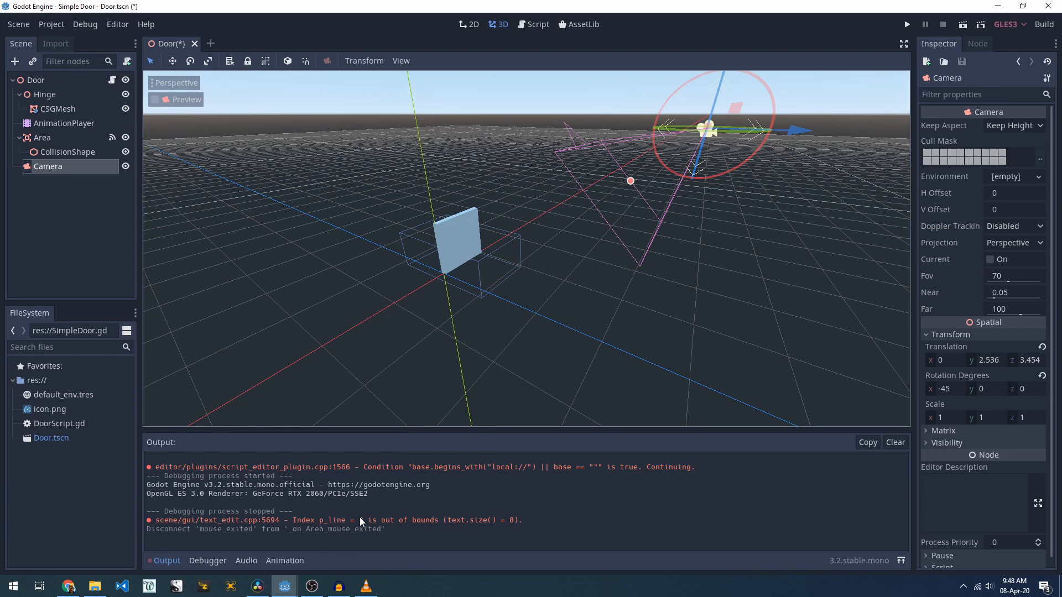
{"action": "mouse_move", "coordinate": [42, 138]}
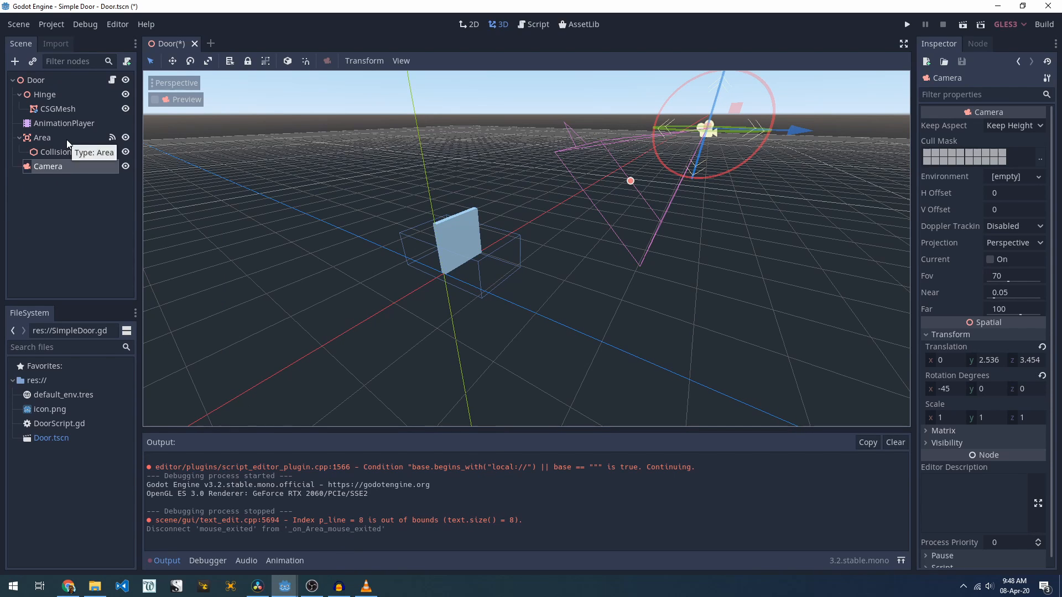
Step: Connect Area's mouse_exited to Door and begin its handler's $AnimationPlayer call
{"action": "left_click", "coordinate": [42, 137]}
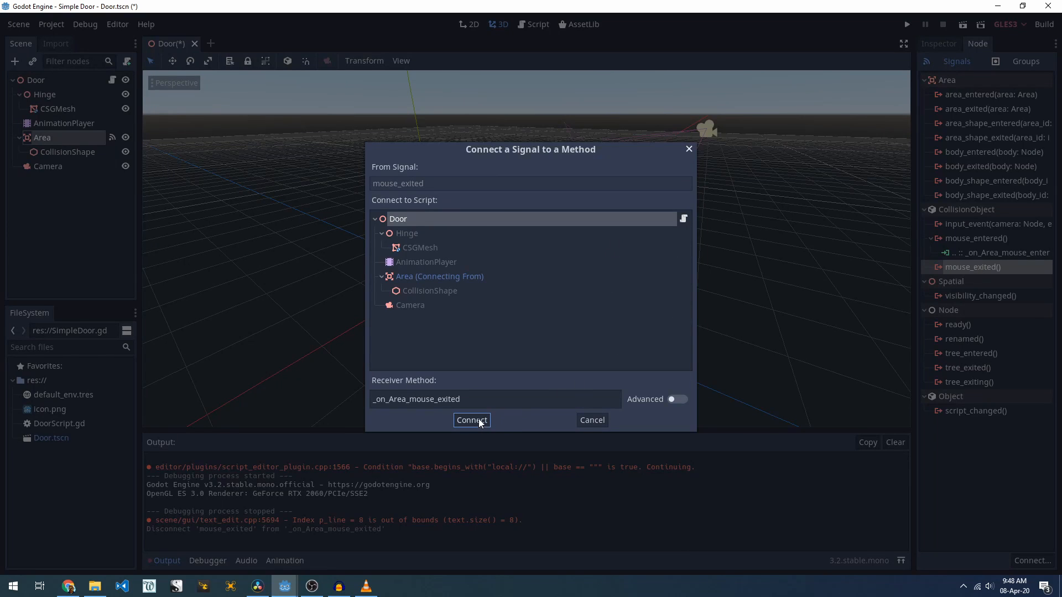
{"action": "left_click", "coordinate": [471, 421]}
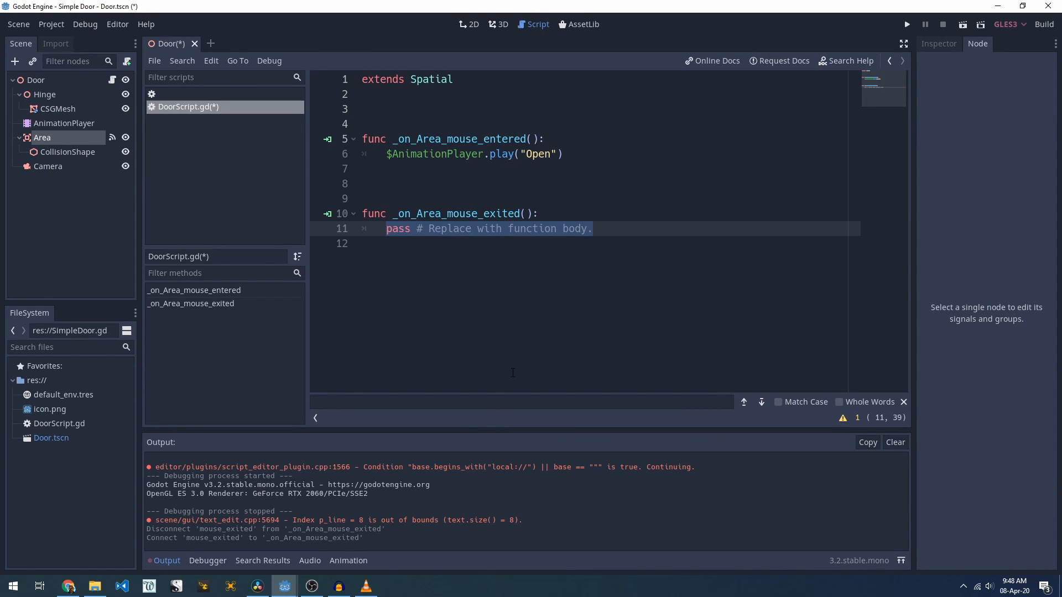
{"action": "type", "text": "$AnimationPla"}
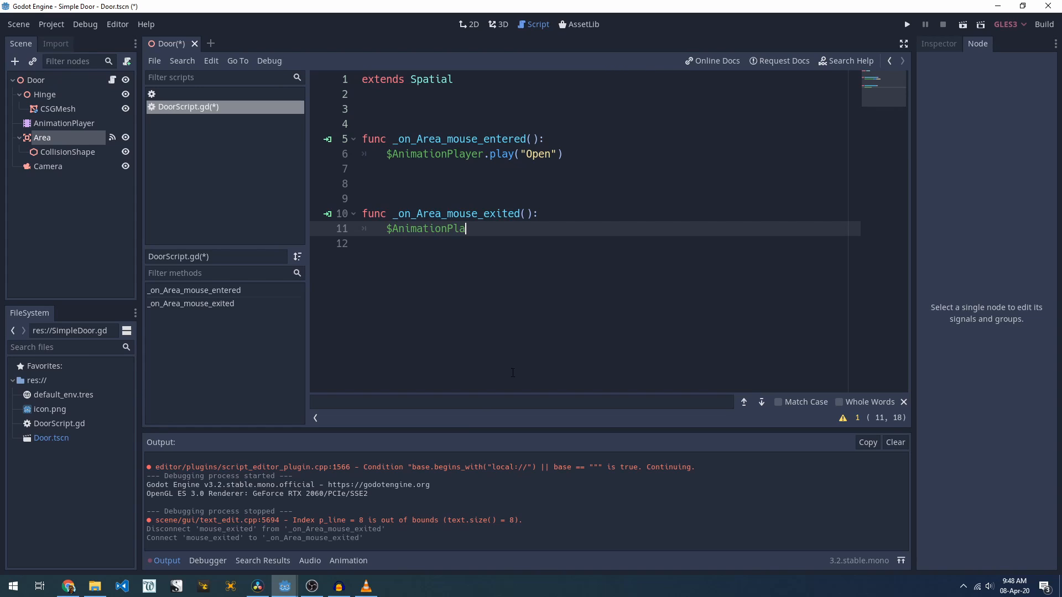